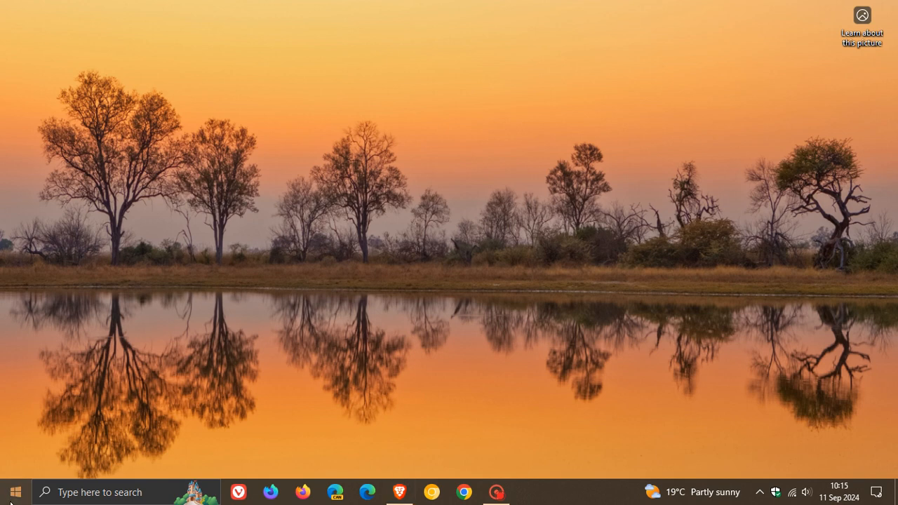
Launch Settings from the Start menu, landing on the Windows Update page.
click(15, 490)
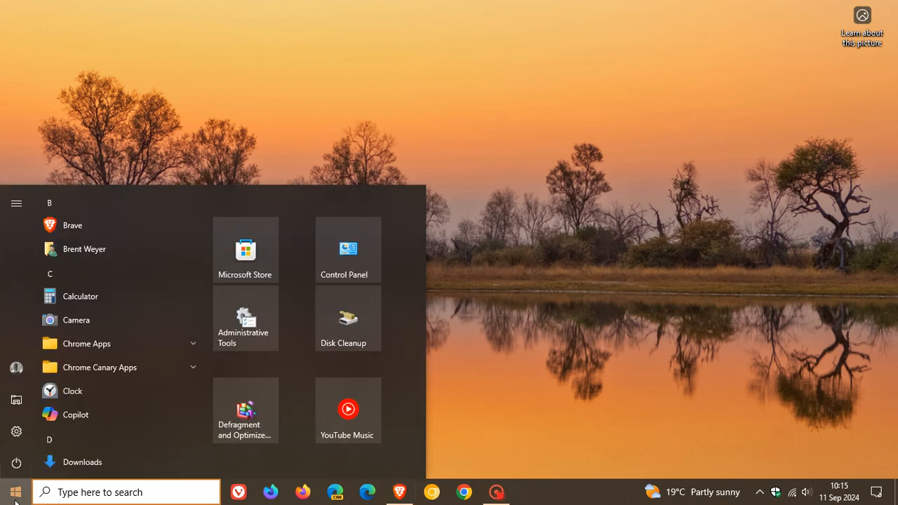
click(17, 430)
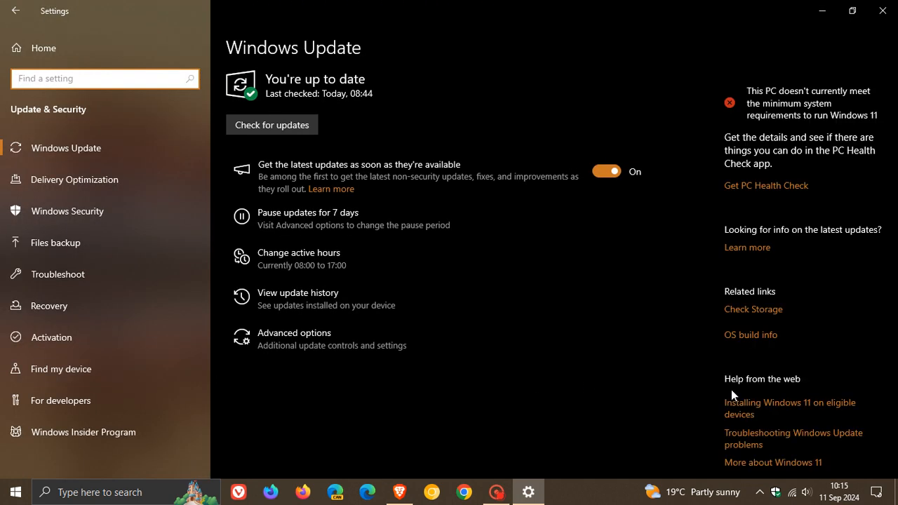
mouse_move(626, 390)
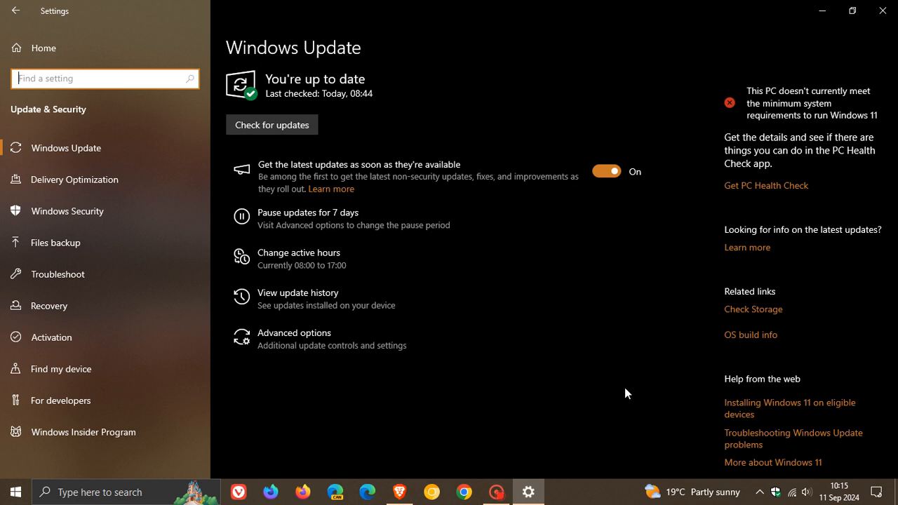
mouse_move(614, 409)
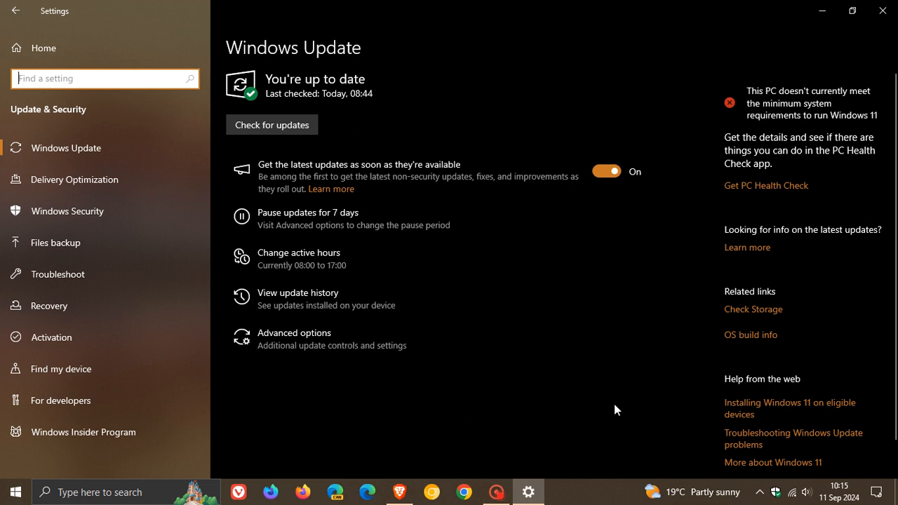
mouse_move(412, 305)
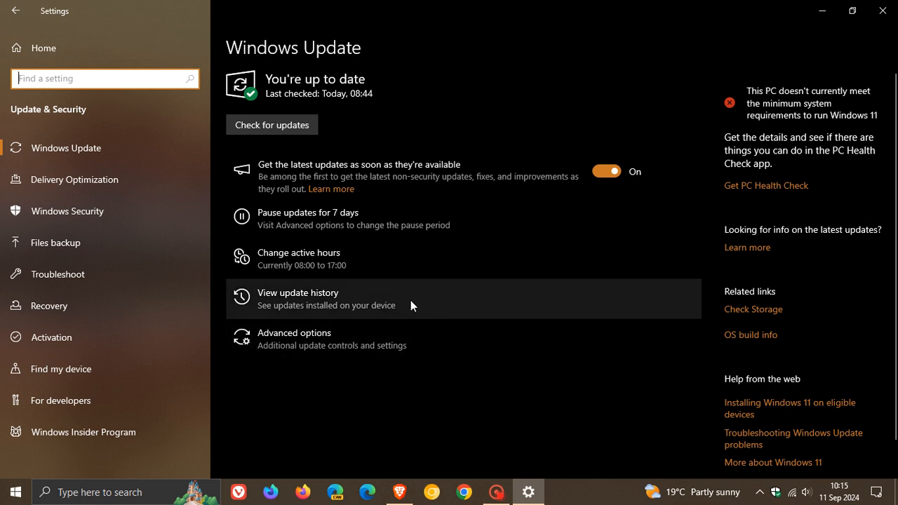
mouse_move(672, 331)
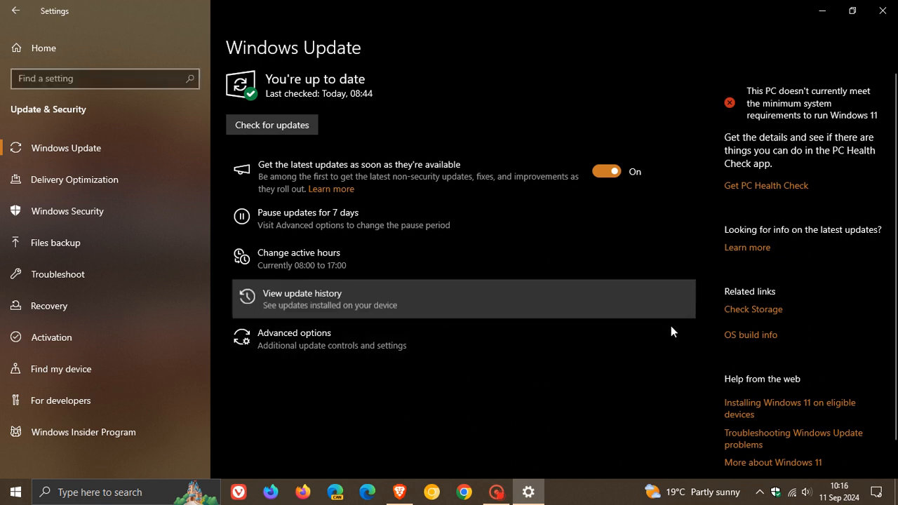
mouse_move(687, 362)
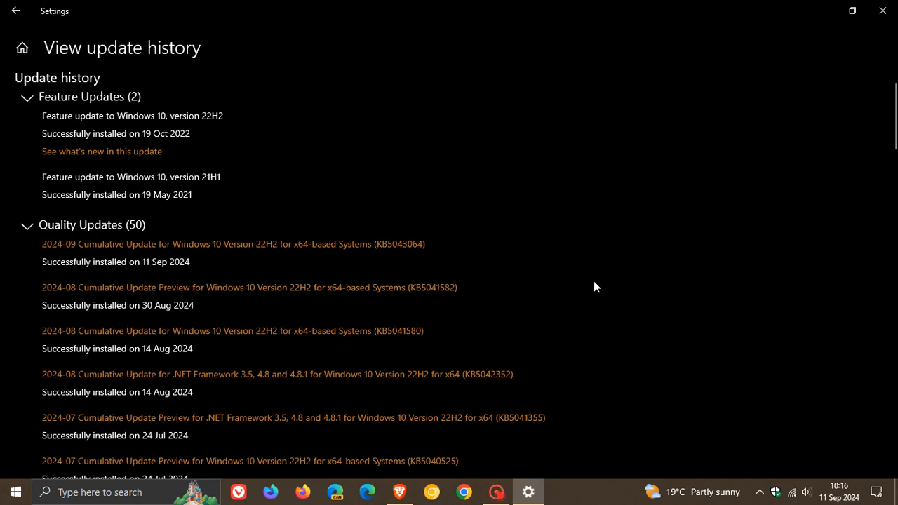
mouse_move(362, 263)
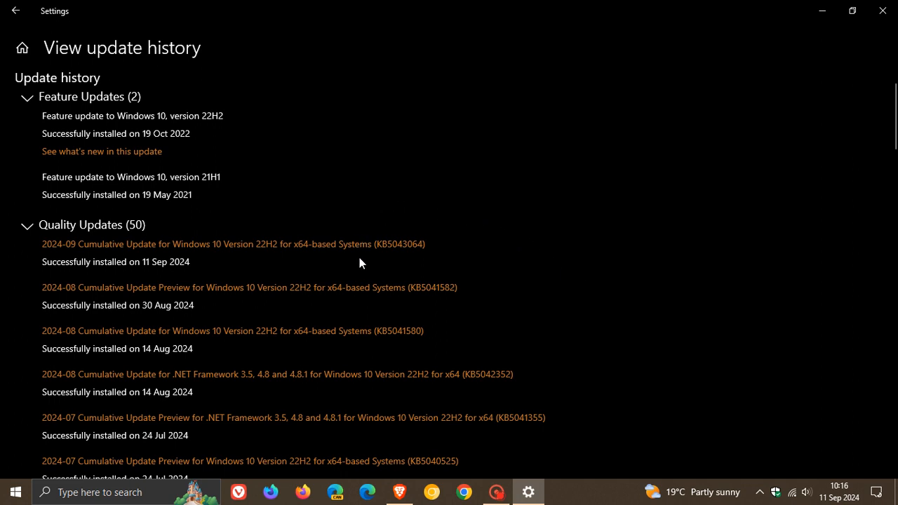
mouse_move(524, 264)
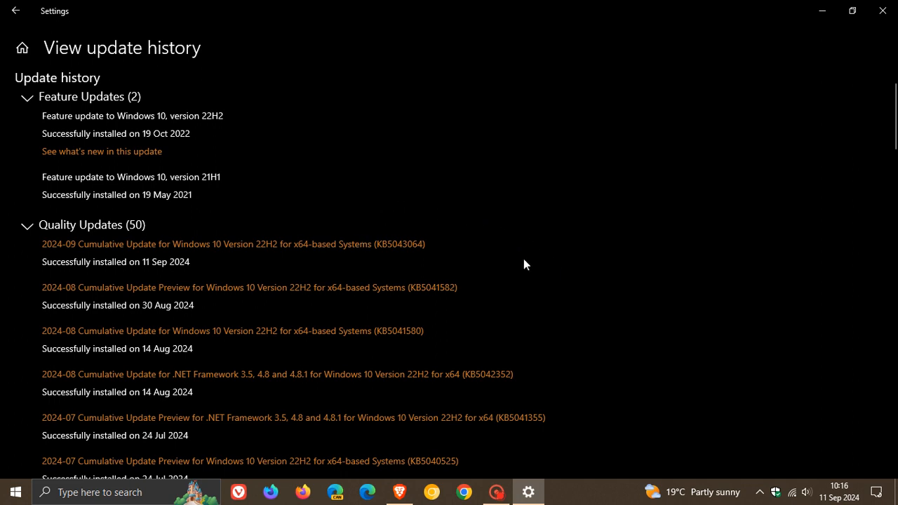
Scroll the update history to the Quality Updates list showing KB5043064 installed 11 Sep 2024.
scroll(down, 3)
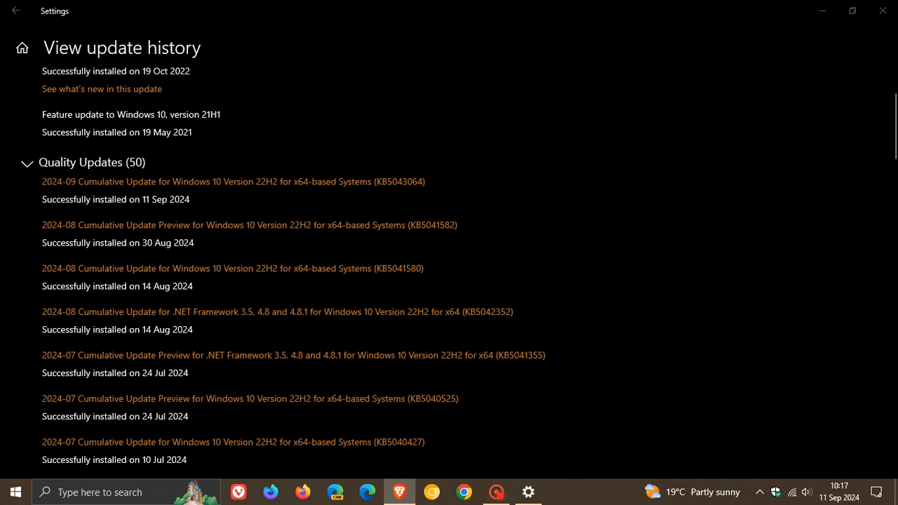
mouse_move(818, 266)
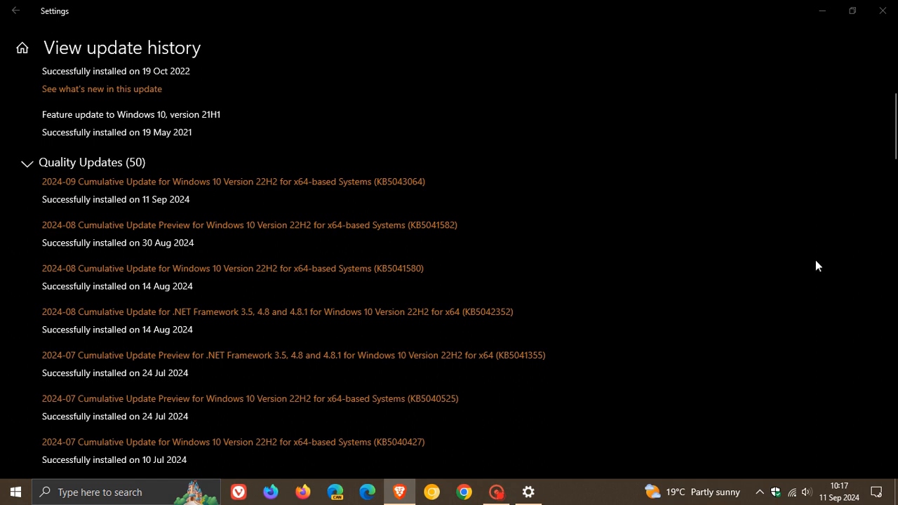
mouse_move(474, 233)
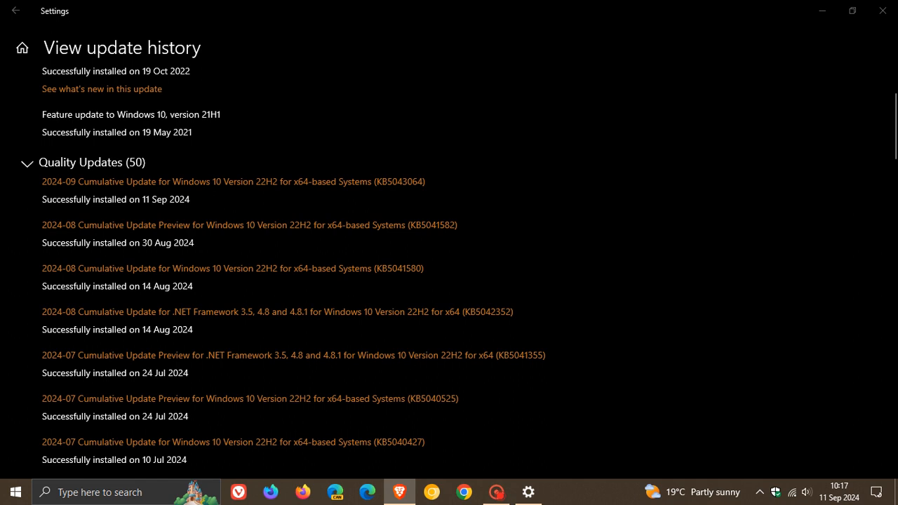
mouse_move(171, 238)
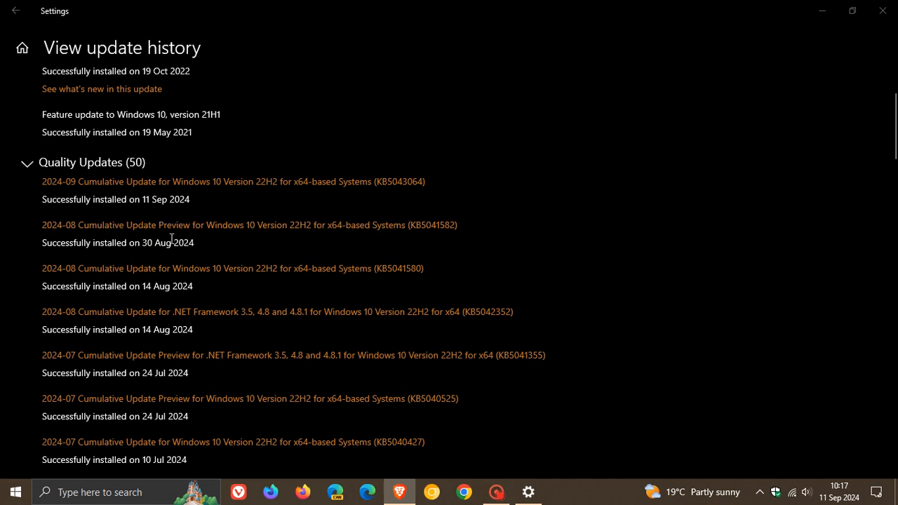
mouse_move(486, 277)
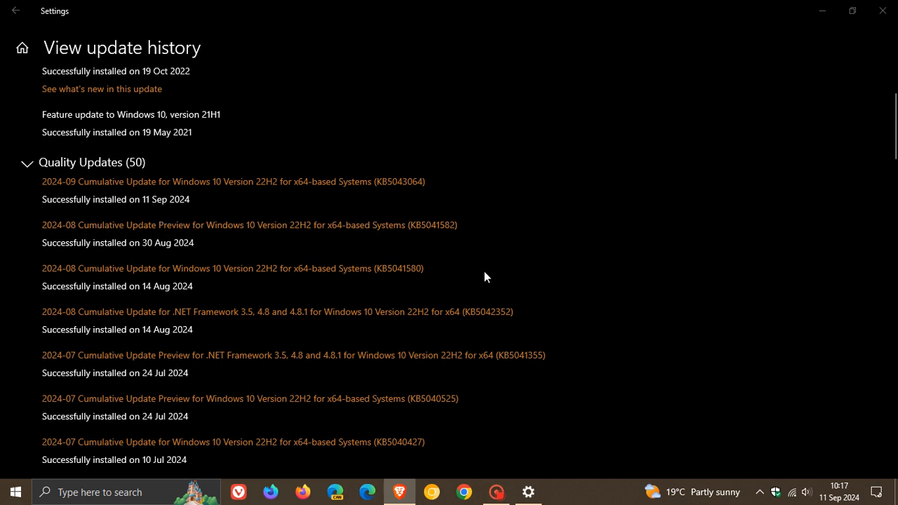
mouse_move(494, 273)
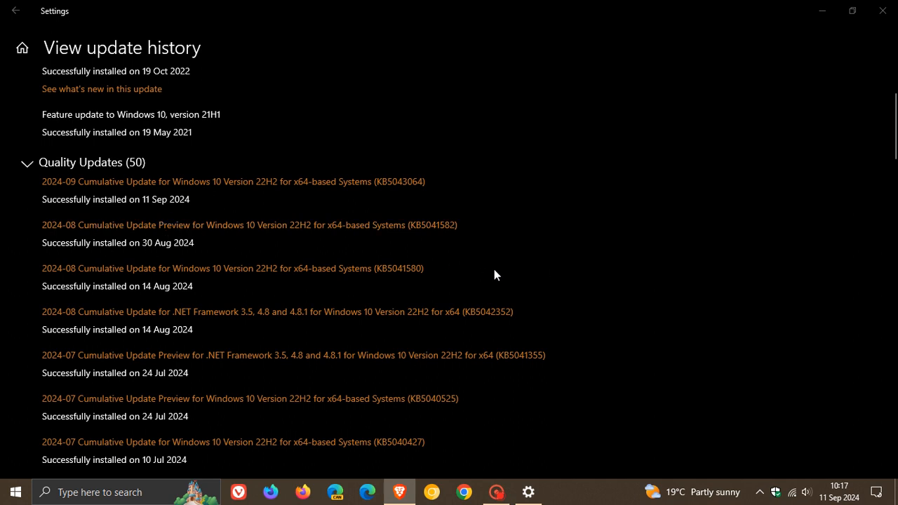
mouse_move(450, 244)
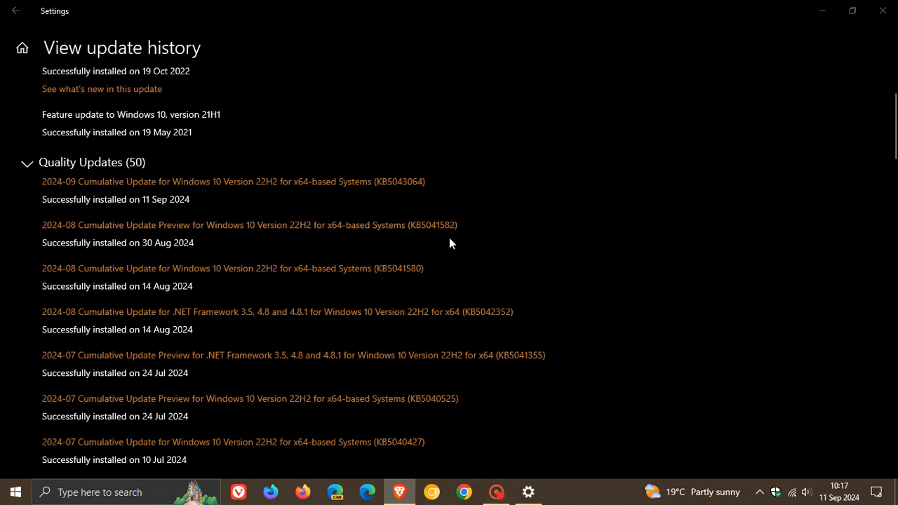
mouse_move(394, 177)
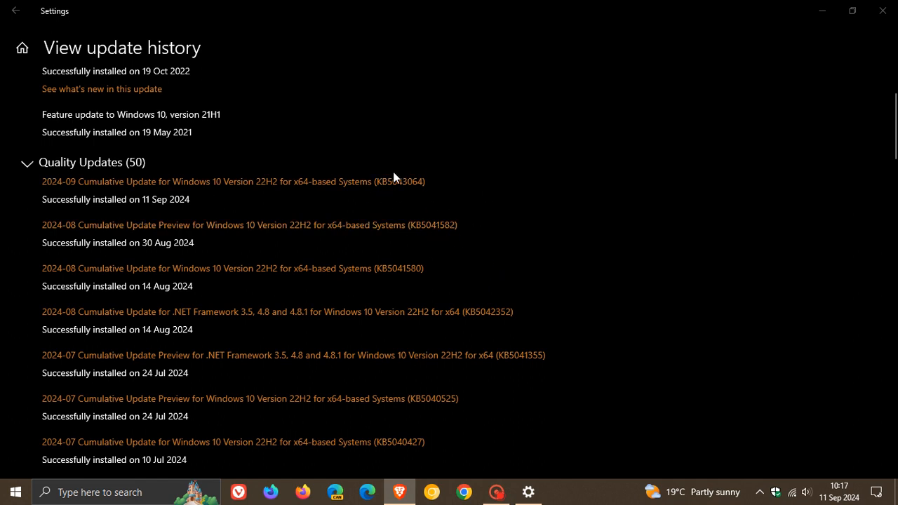
mouse_move(442, 185)
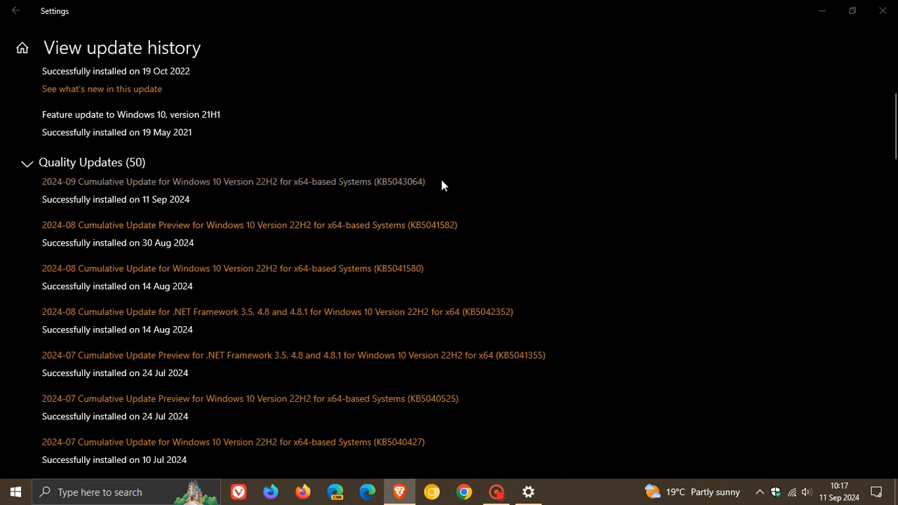
mouse_move(458, 244)
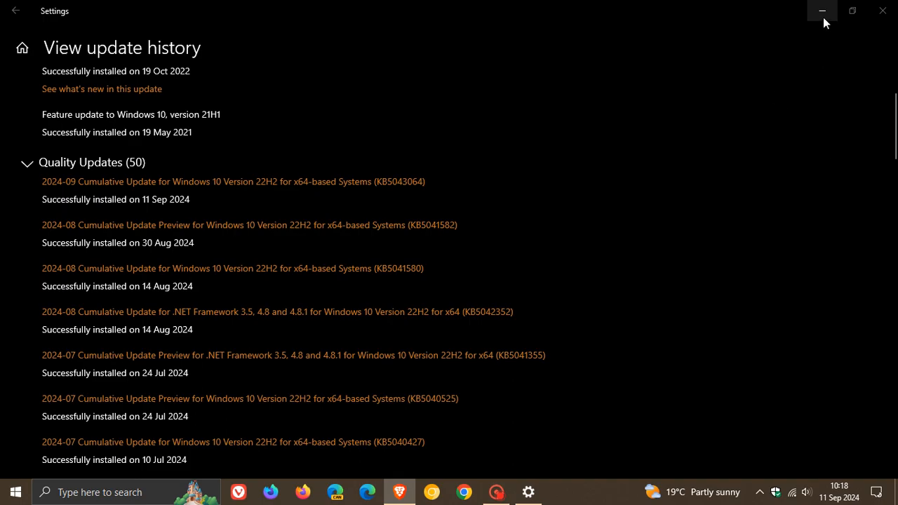
Minimize Settings and search the taskbar for winver.exe.
click(822, 11)
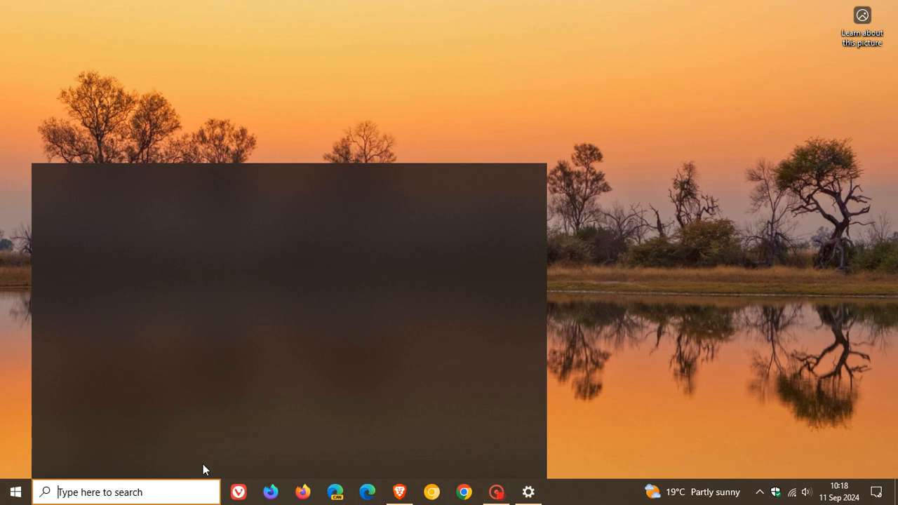
text(weather)
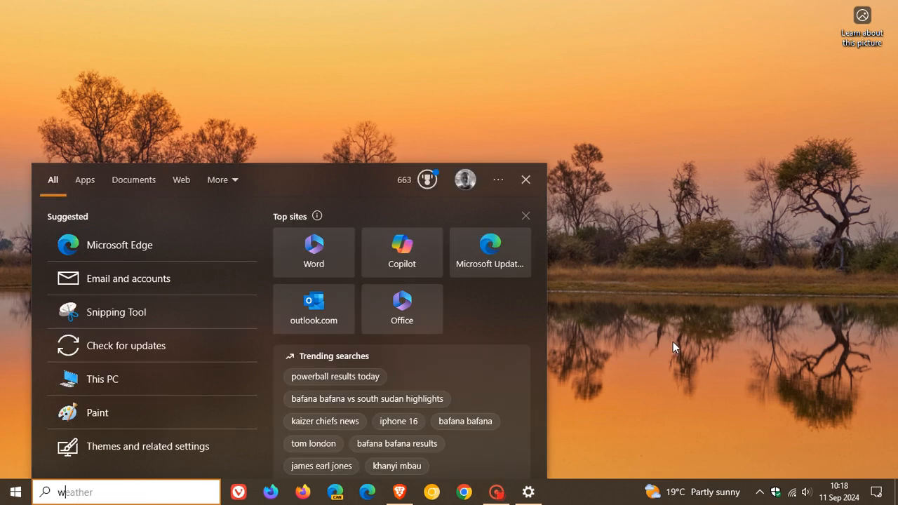
text(winver.exe)
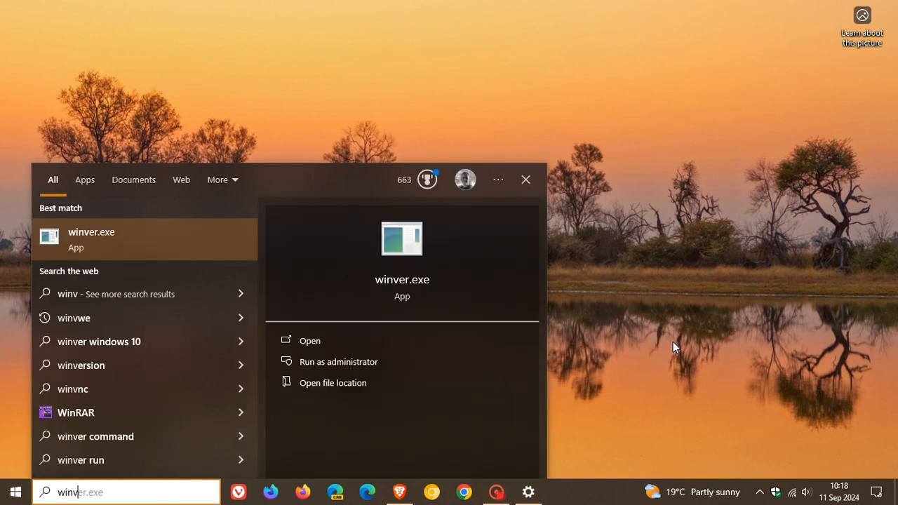
Run winver.exe to read Version 22H2 (OS Build 19045.4894), then close About Windows.
click(309, 341)
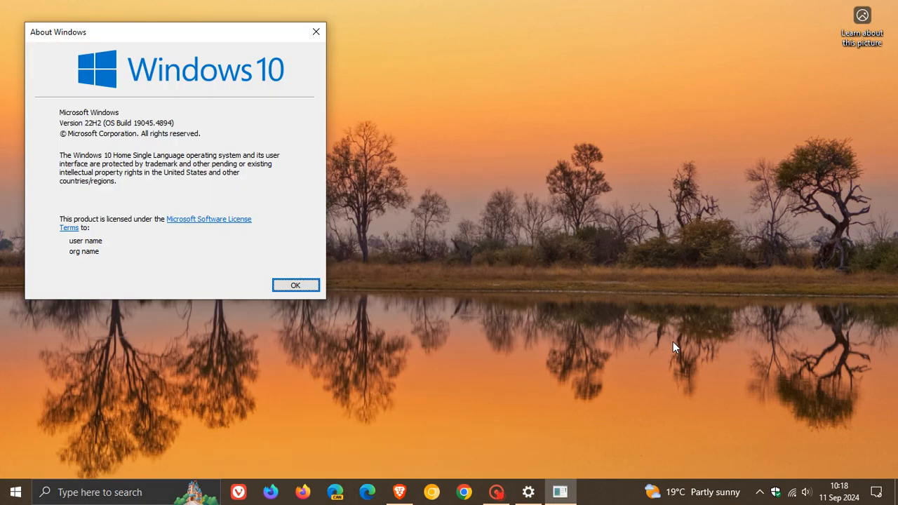
mouse_move(207, 43)
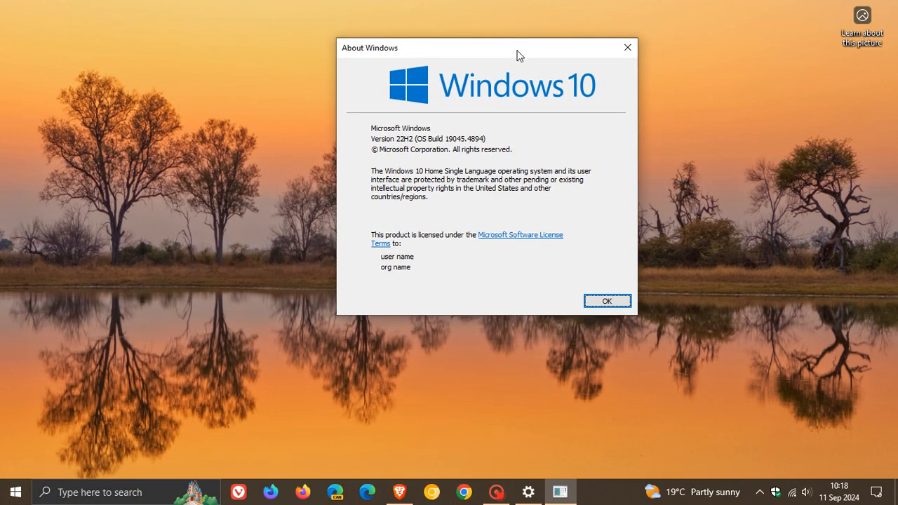
mouse_move(438, 154)
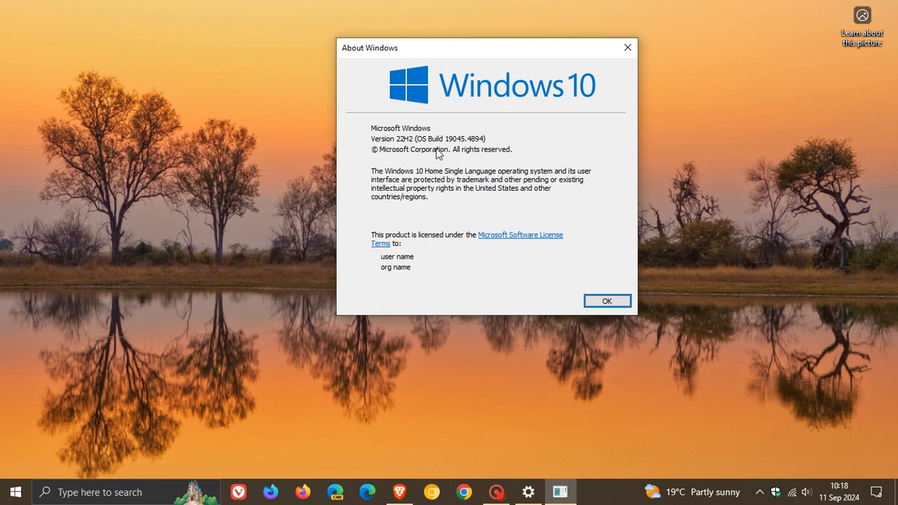
mouse_move(461, 152)
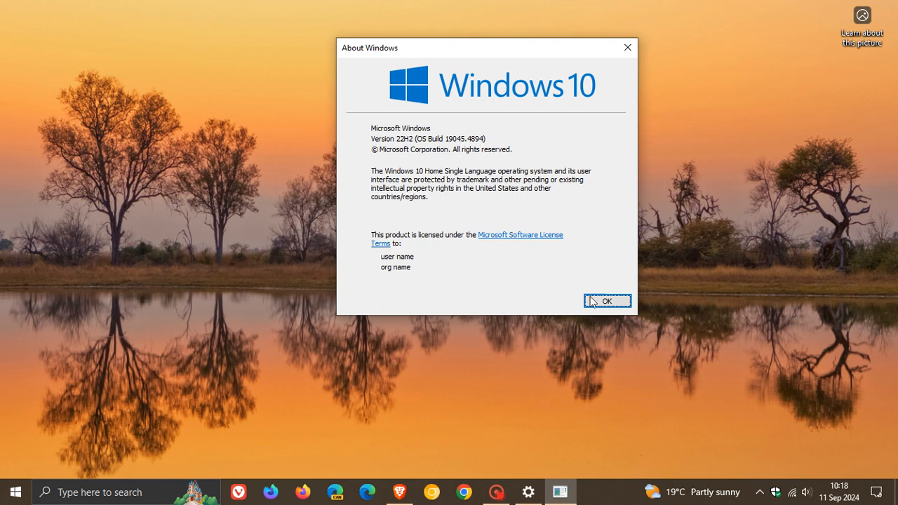
click(606, 300)
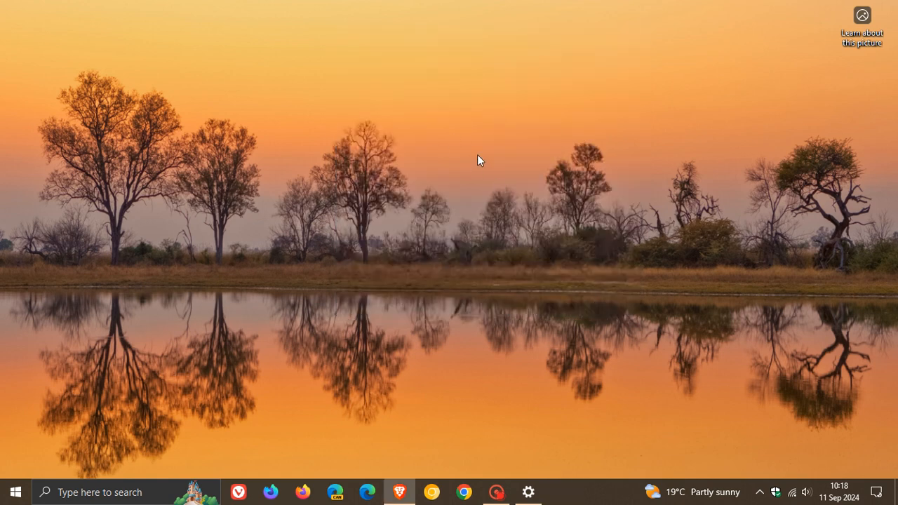
mouse_move(468, 163)
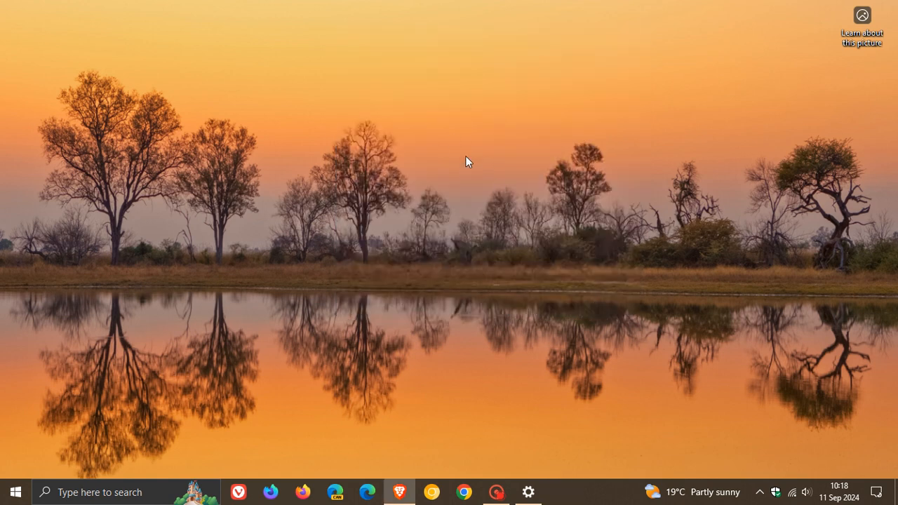